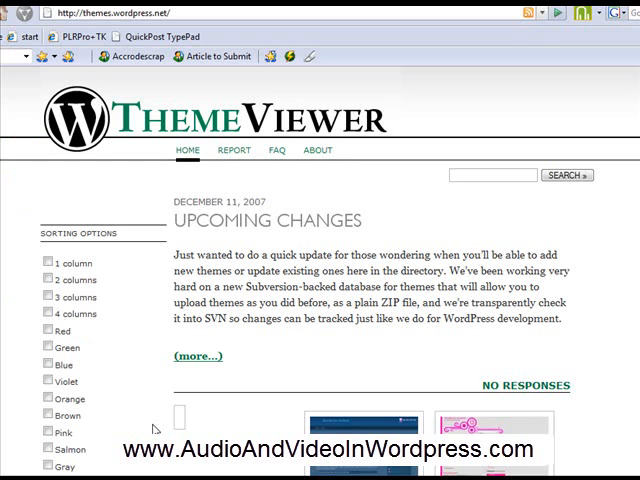
pyautogui.moveTo(143, 293)
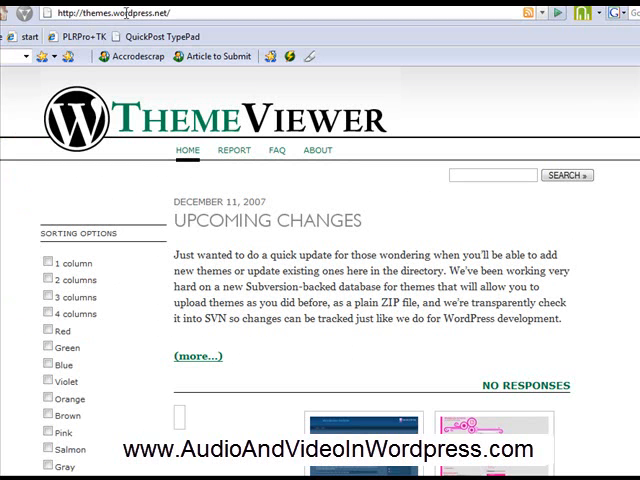
pyautogui.moveTo(137, 234)
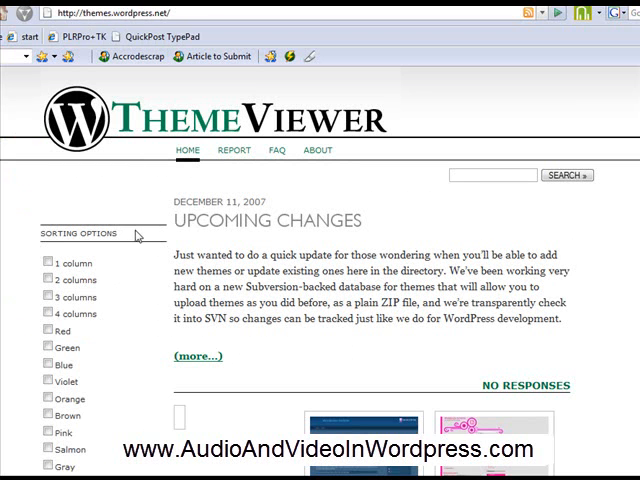
# - Scroll through the featured themes on the Theme Viewer homepage
pyautogui.scroll(-3)
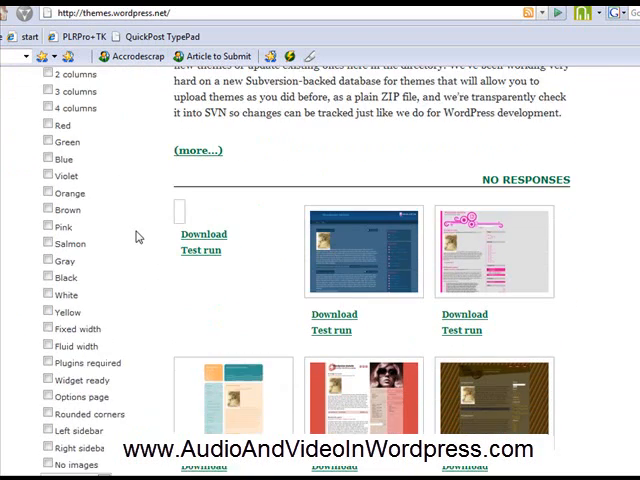
pyautogui.scroll(-3)
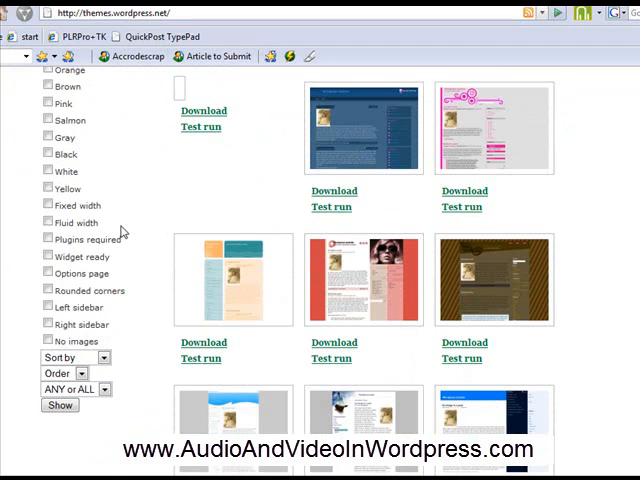
pyautogui.scroll(3)
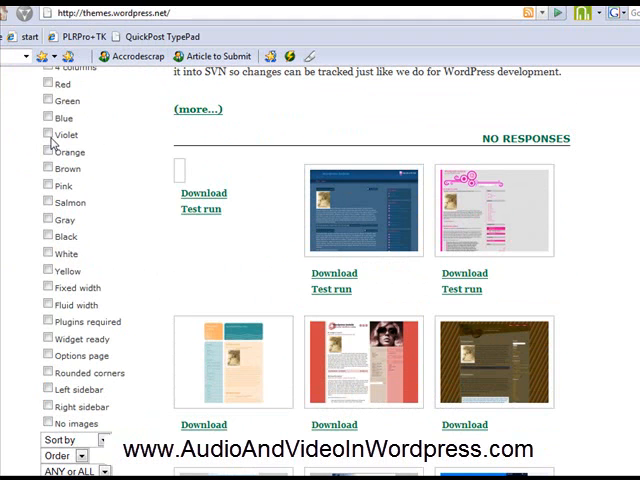
pyautogui.moveTo(52, 91)
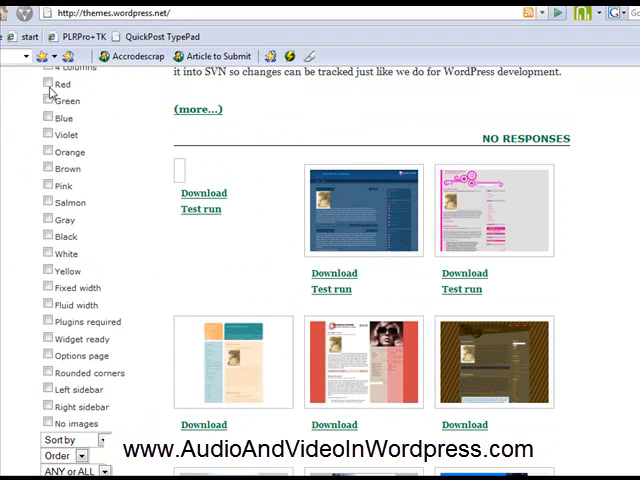
pyautogui.scroll(-3)
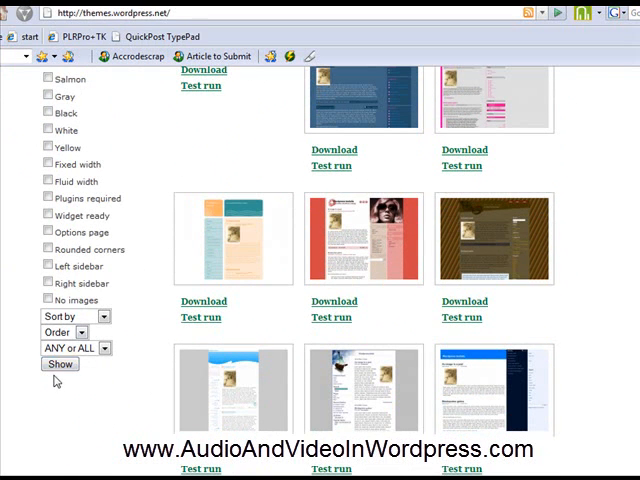
pyautogui.scroll(3)
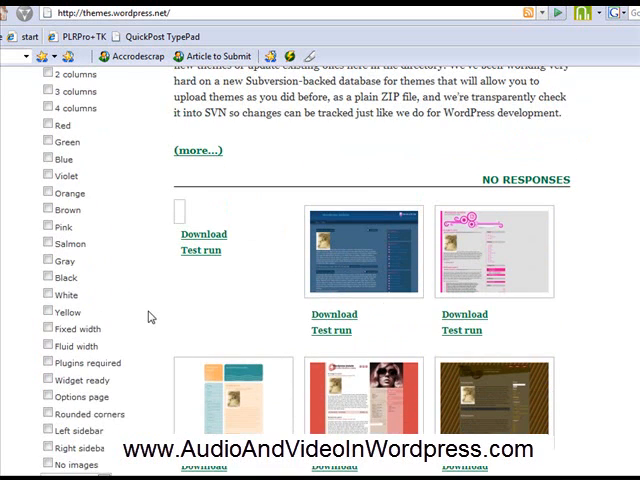
pyautogui.scroll(-3)
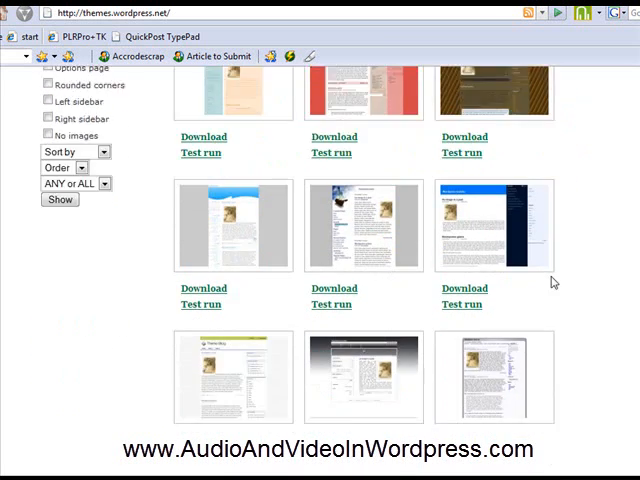
pyautogui.scroll(-3)
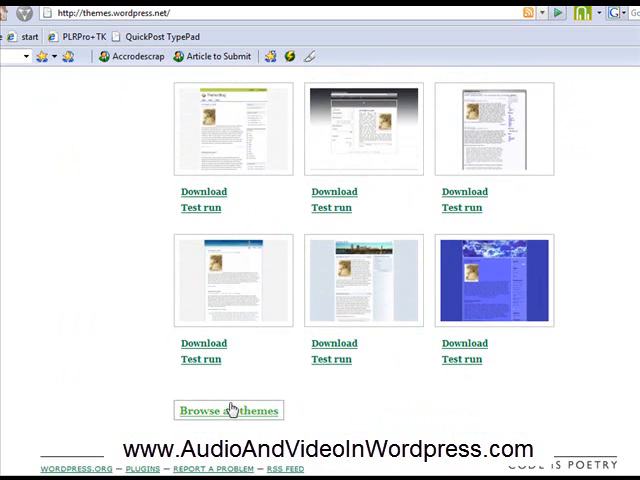
# - Open 'Browse all themes' and scroll down to the page numbers
pyautogui.click(228, 410)
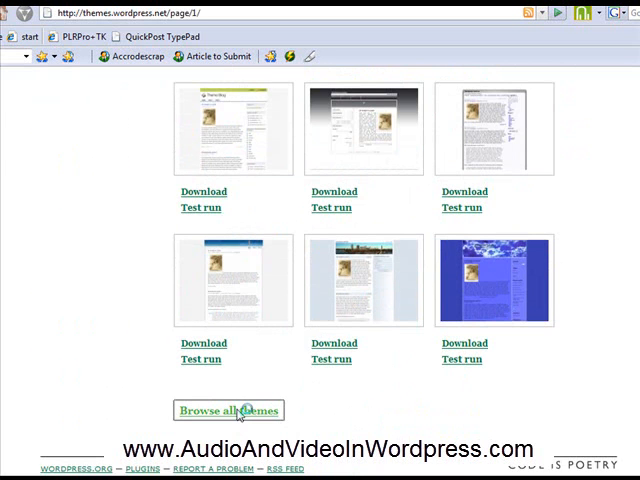
pyautogui.click(228, 410)
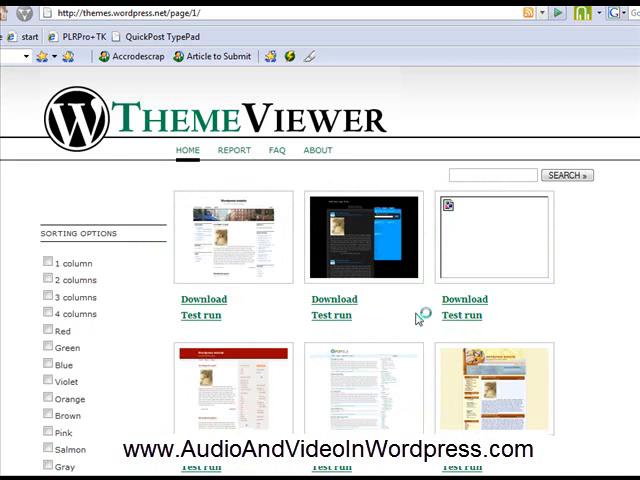
pyautogui.scroll(-3)
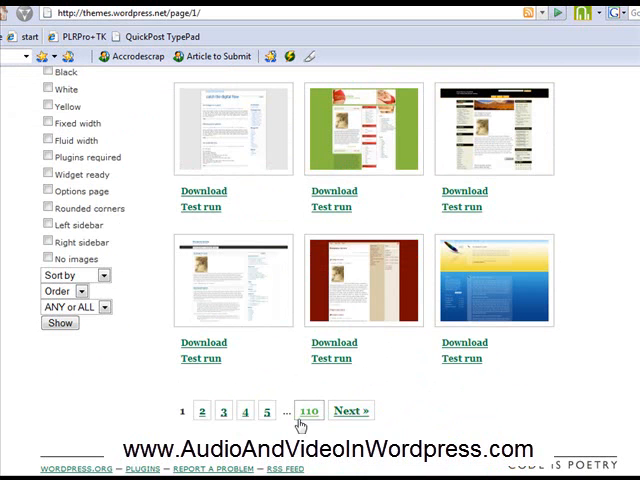
pyautogui.click(351, 411)
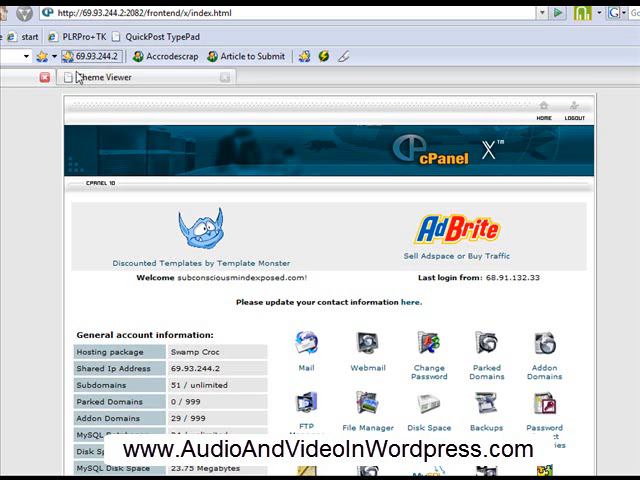
# - Scroll down the cPanel home page and launch Fantastico De Luxe
pyautogui.scroll(-3)
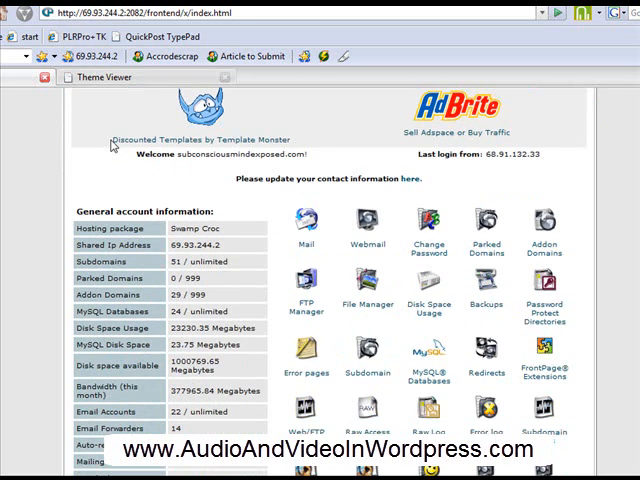
pyautogui.scroll(3)
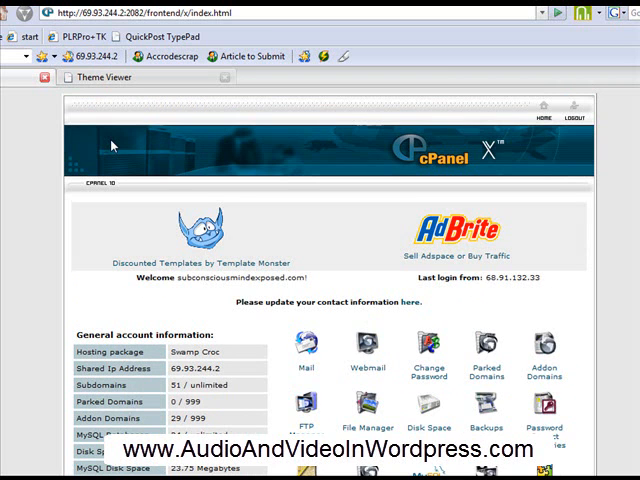
pyautogui.scroll(-3)
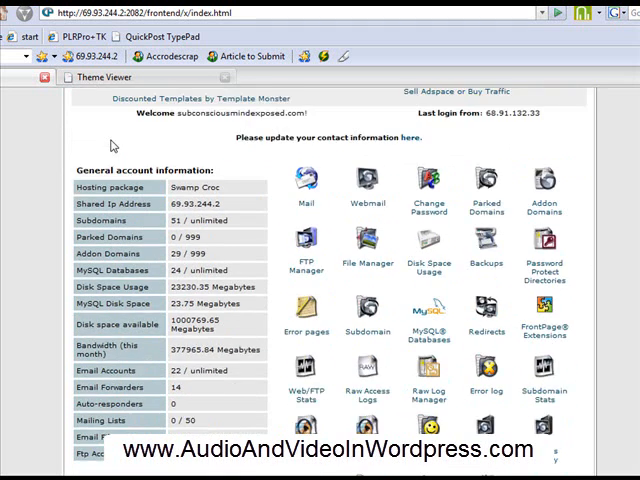
pyautogui.scroll(-3)
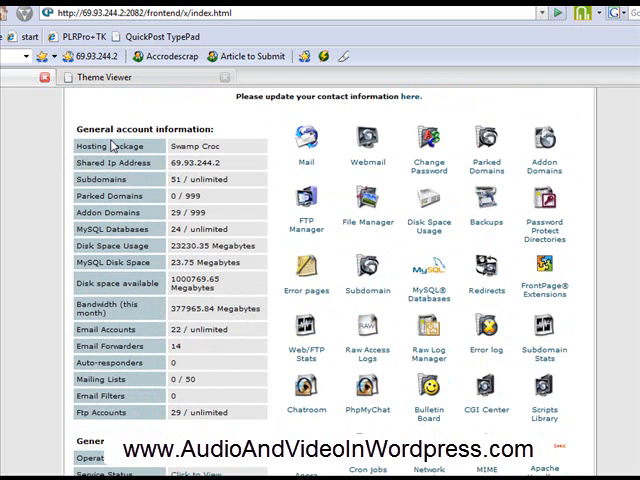
pyautogui.scroll(-3)
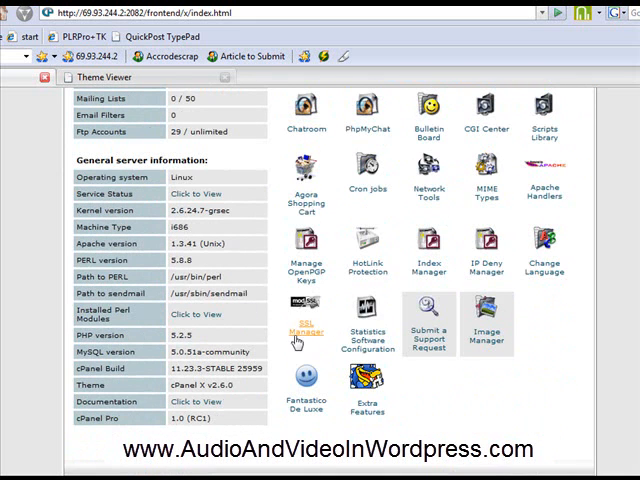
pyautogui.moveTo(305, 390)
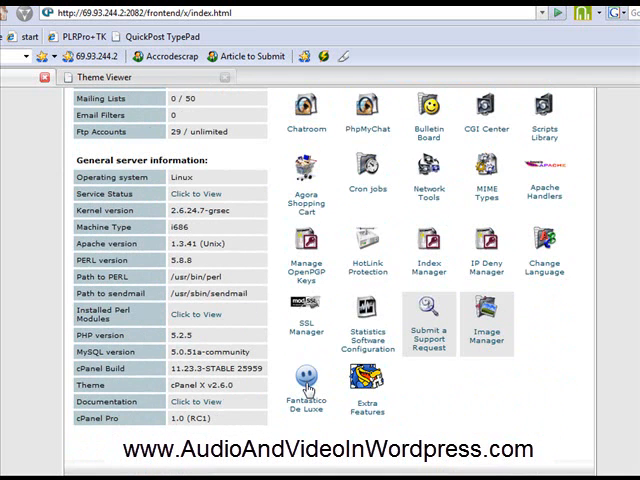
pyautogui.click(305, 385)
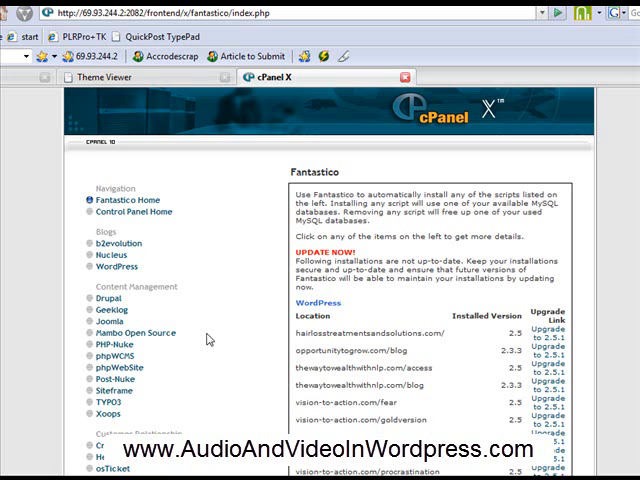
pyautogui.moveTo(113, 267)
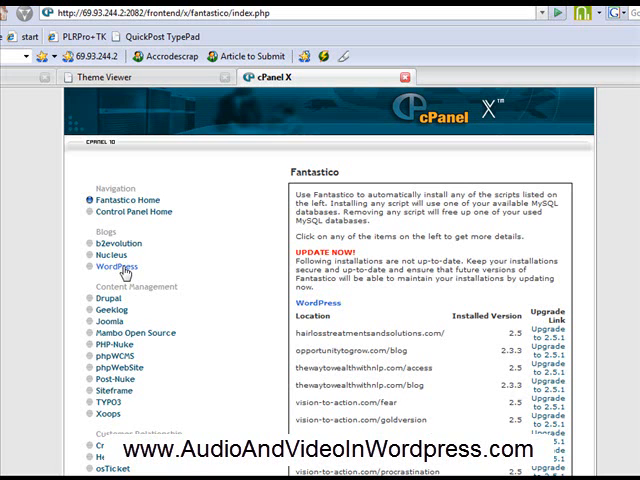
# - Select WordPress under Blogs in the Fantastico sidebar
pyautogui.click(107, 267)
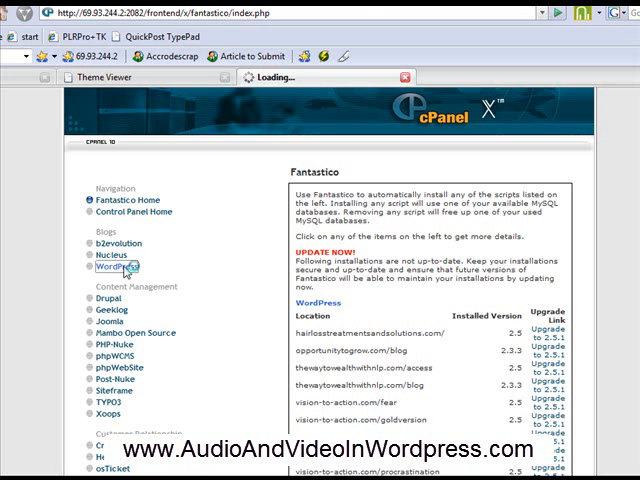
pyautogui.click(119, 269)
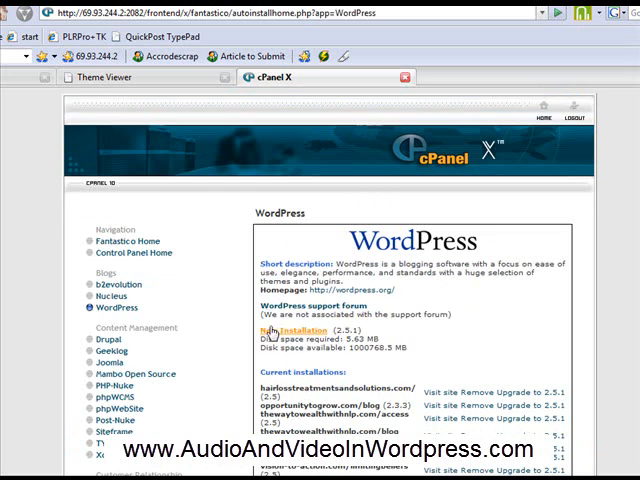
# - Choose New Installation on the Fantastico WordPress page
pyautogui.click(291, 331)
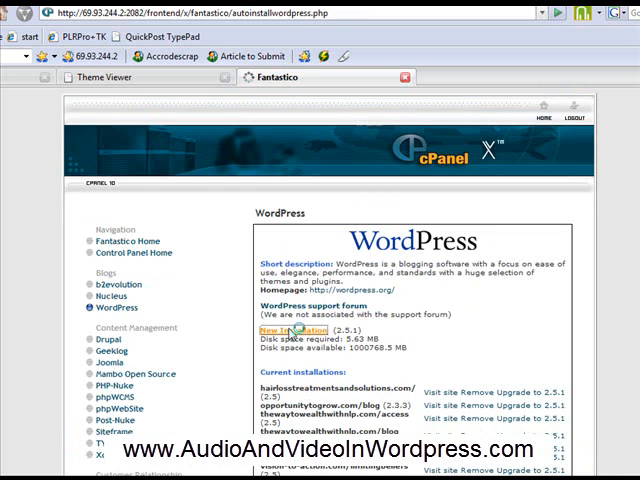
pyautogui.click(291, 330)
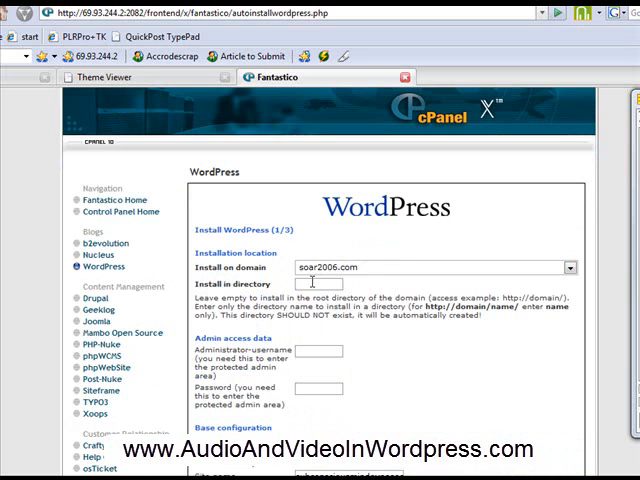
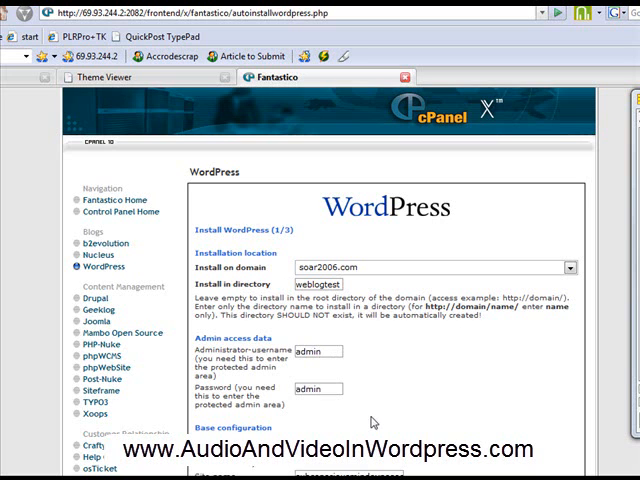
pyautogui.scroll(-3)
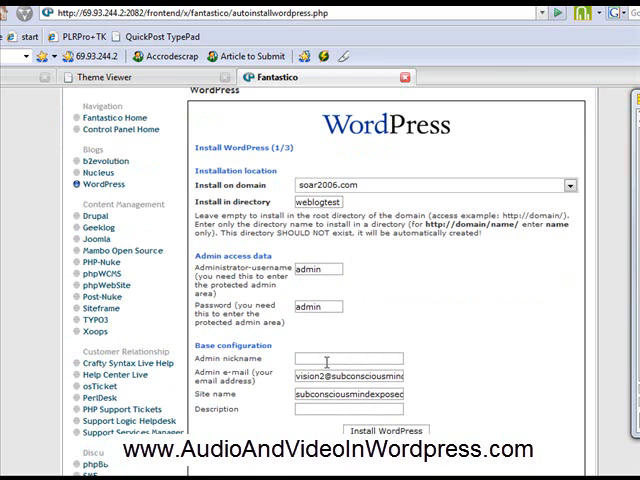
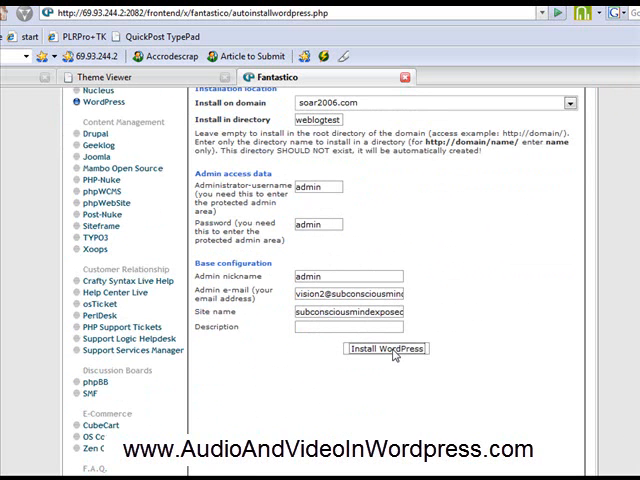
pyautogui.click(387, 349)
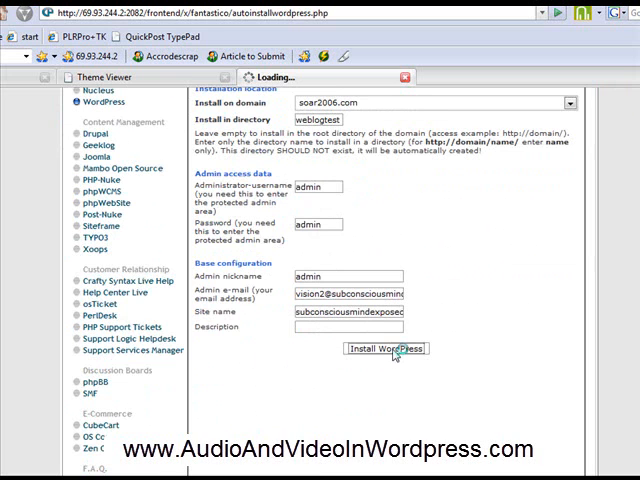
pyautogui.click(386, 348)
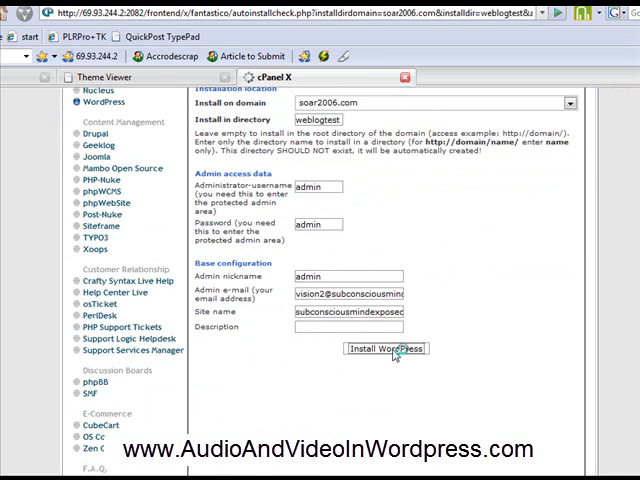
pyautogui.click(386, 348)
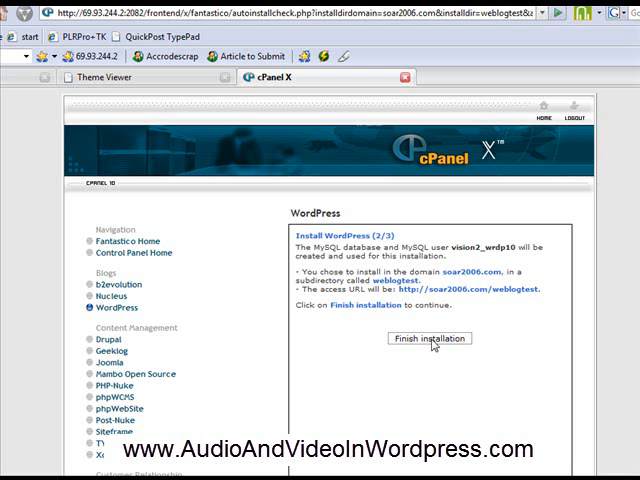
# - Finish the WordPress installation on the Install WordPress (2/3) page
pyautogui.click(430, 338)
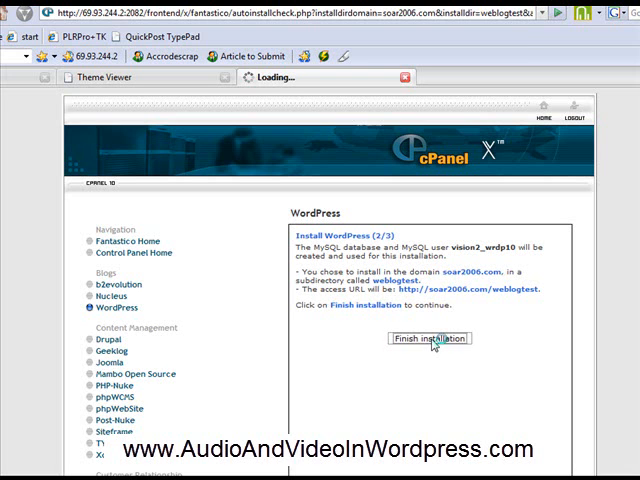
pyautogui.click(430, 338)
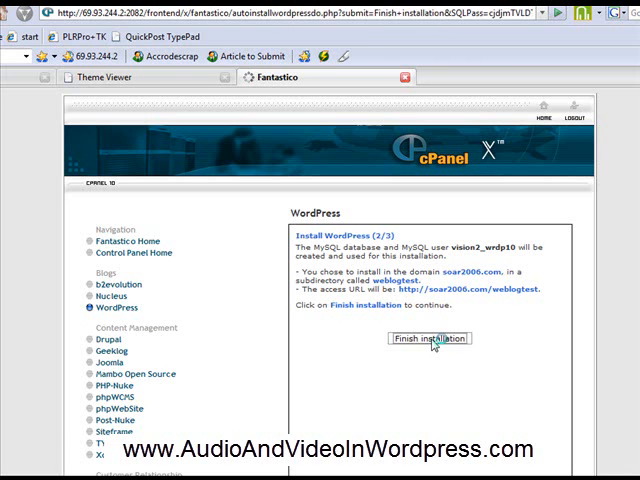
pyautogui.click(431, 337)
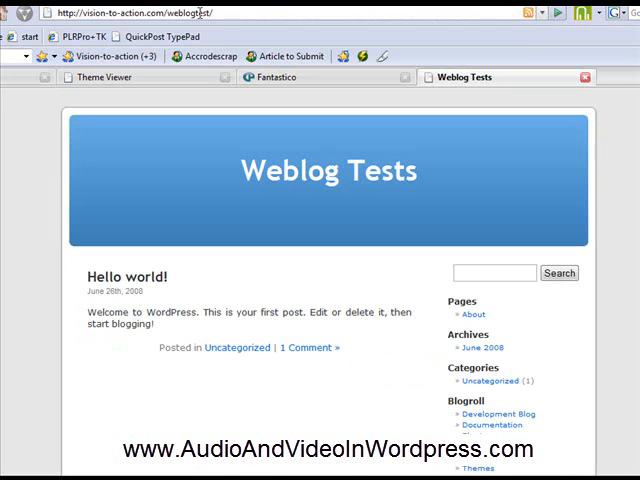
pyautogui.moveTo(227, 216)
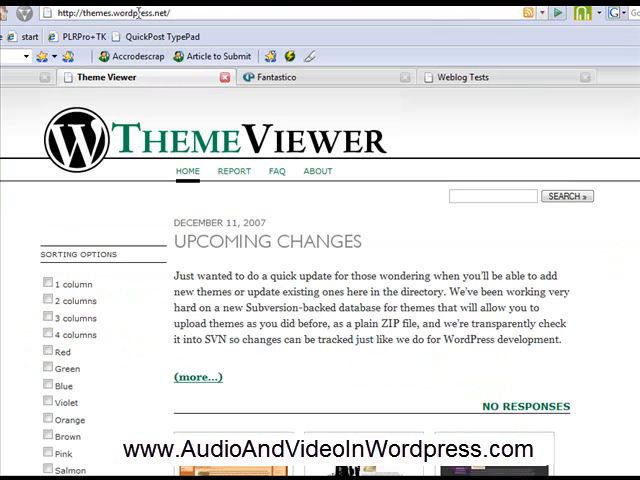
# - Scroll down the Theme Viewer home page to the theme preview thumbnails
pyautogui.scroll(-3)
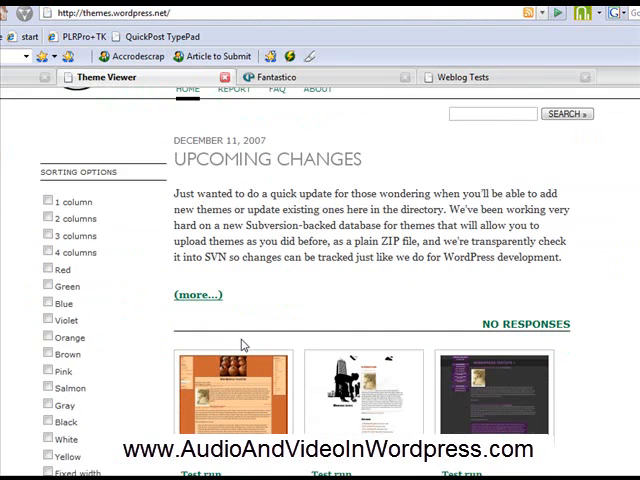
pyautogui.scroll(-3)
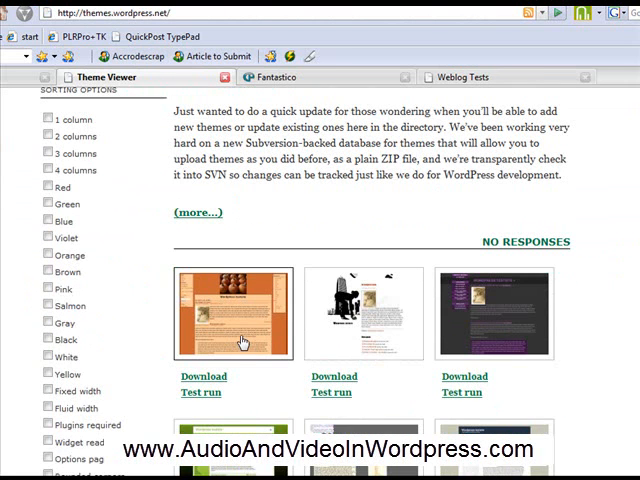
pyautogui.moveTo(235, 340)
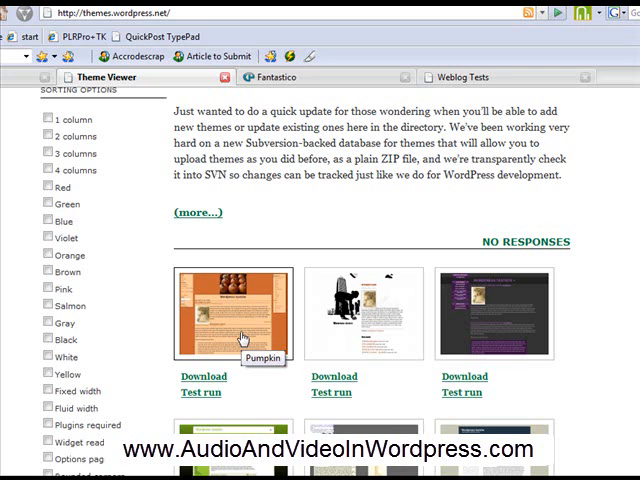